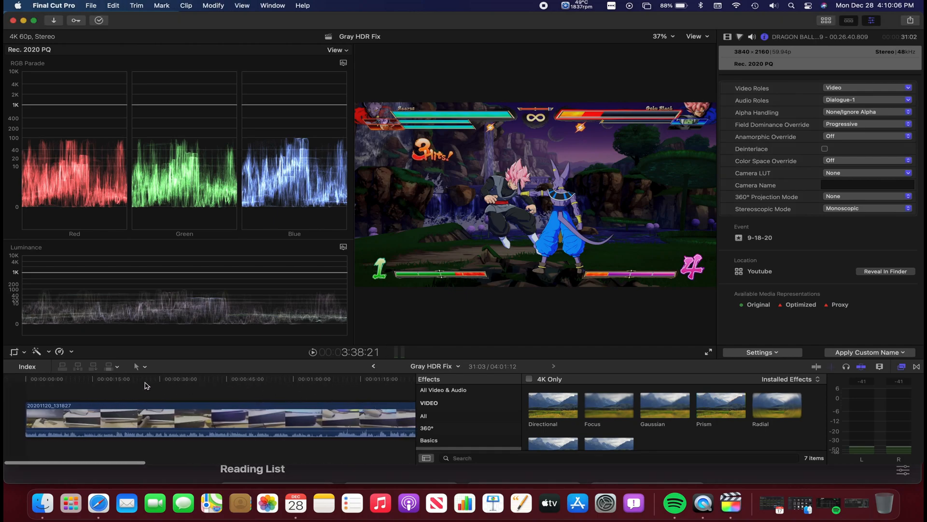
Step: Park the playhead on the earlier disc frame of phone clip 20201120_131827
{"action": "left_click", "coordinate": [141, 379]}
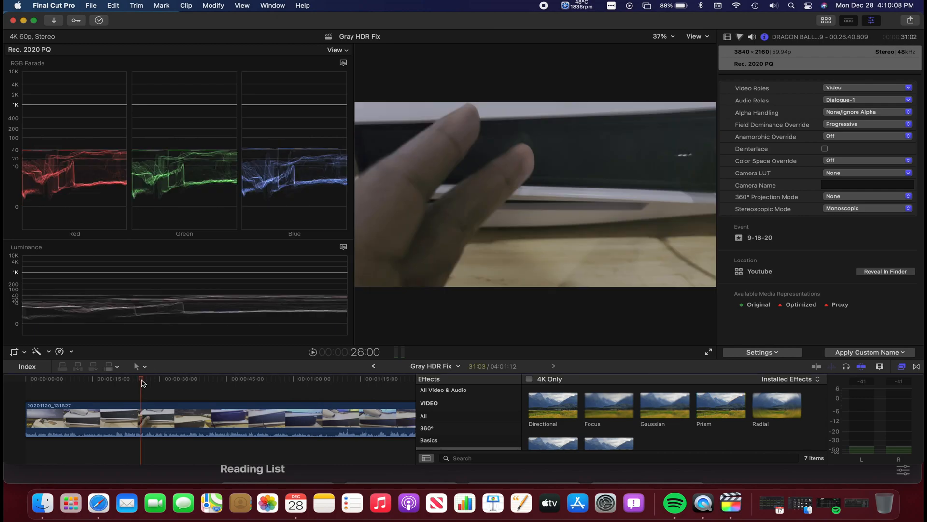
{"action": "mouse_move", "coordinate": [100, 383]}
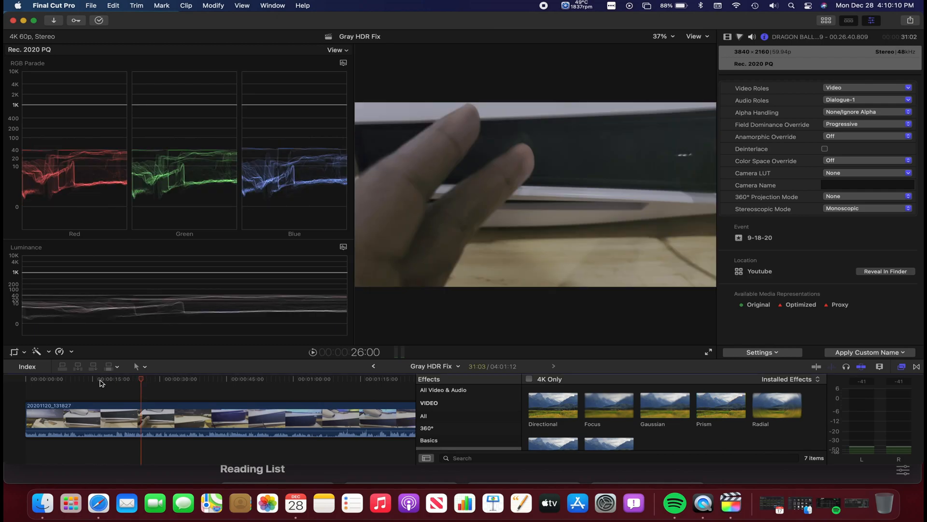
{"action": "left_click", "coordinate": [98, 379]}
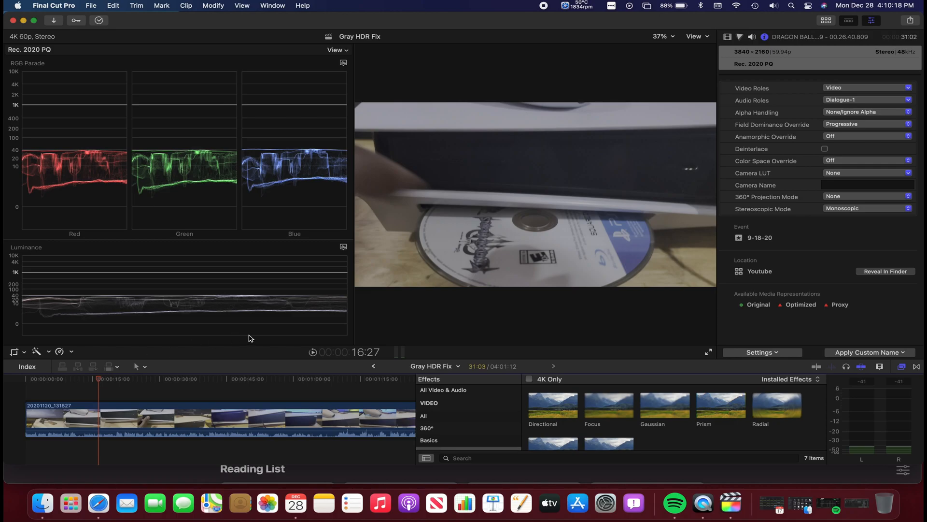
{"action": "mouse_move", "coordinate": [738, 52]}
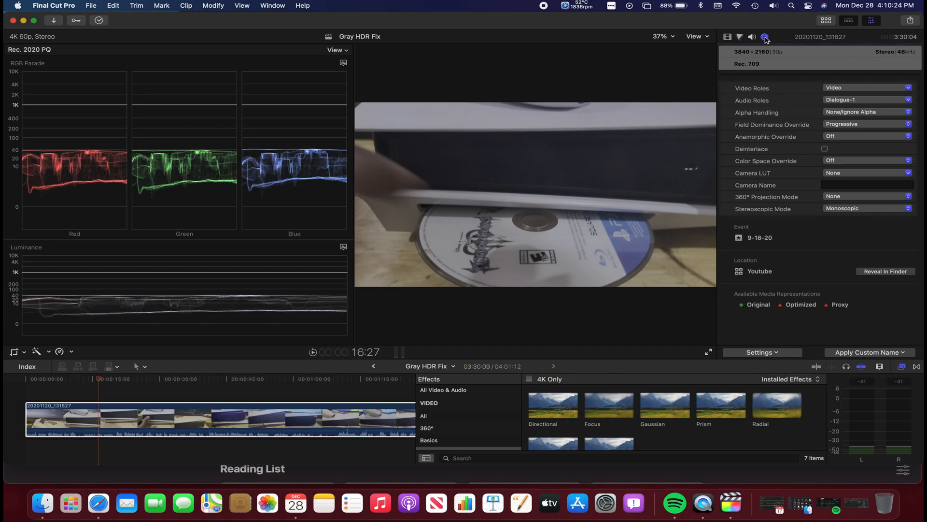
{"action": "left_click", "coordinate": [761, 351]}
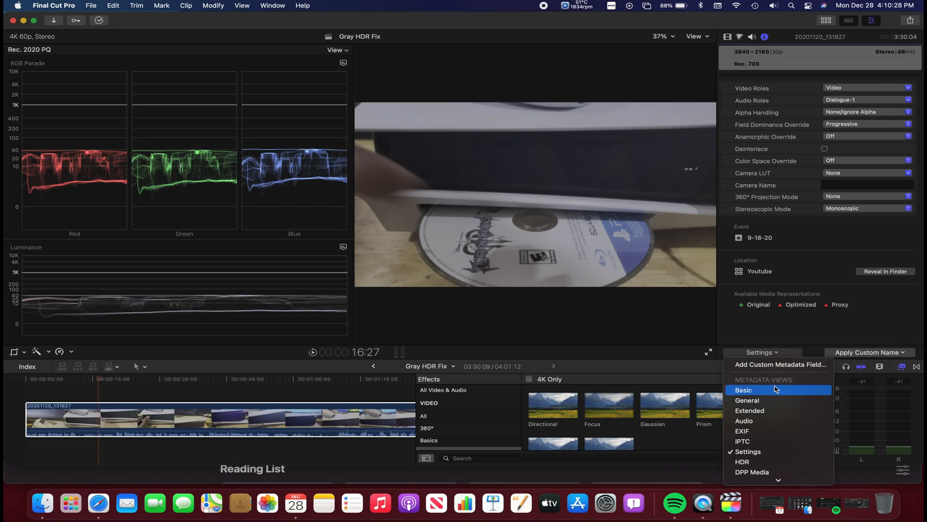
{"action": "left_click", "coordinate": [743, 389]}
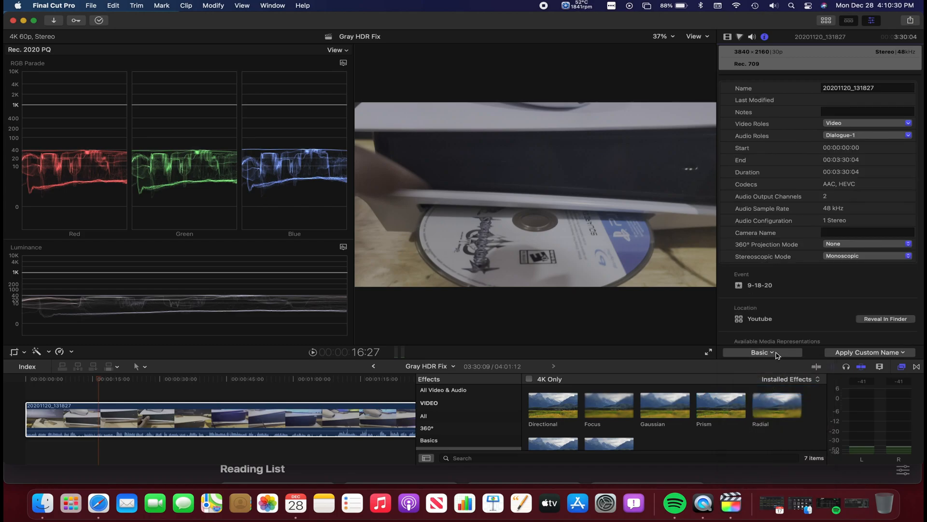
{"action": "left_click", "coordinate": [762, 351]}
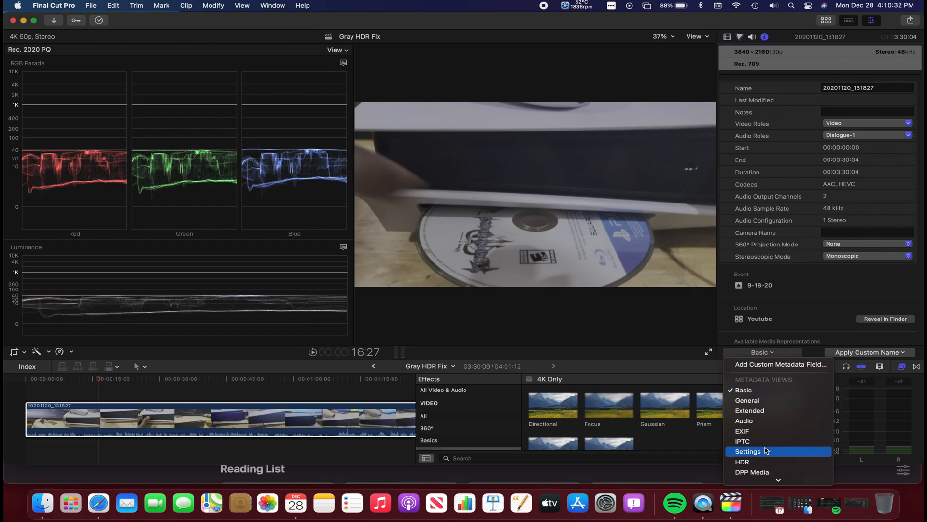
{"action": "left_click", "coordinate": [748, 451]}
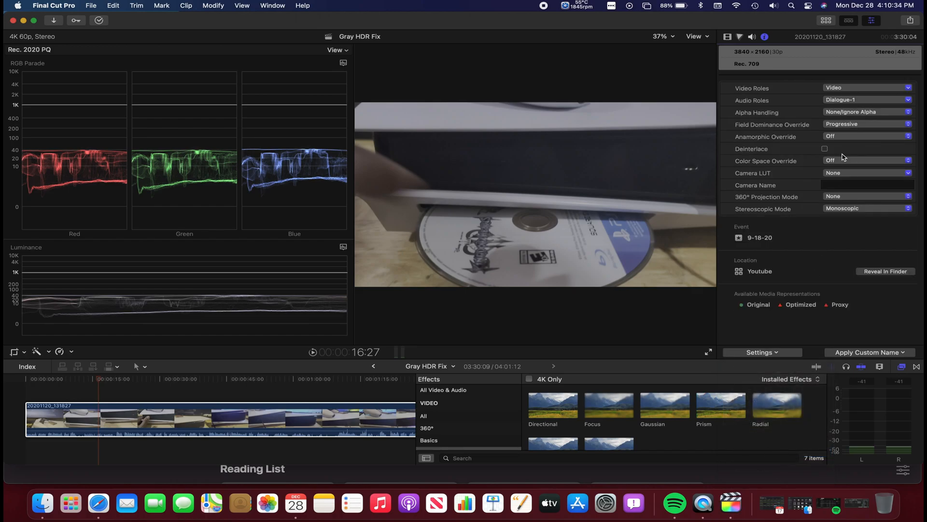
Step: Set the clip's Color Space Override to Rec. 2020 PQ
{"action": "left_click", "coordinate": [866, 160]}
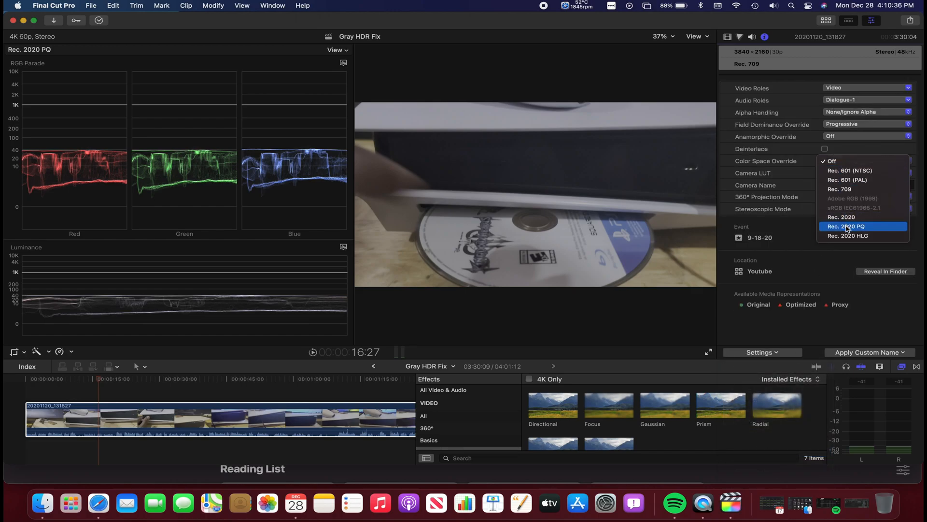
{"action": "left_click", "coordinate": [846, 226]}
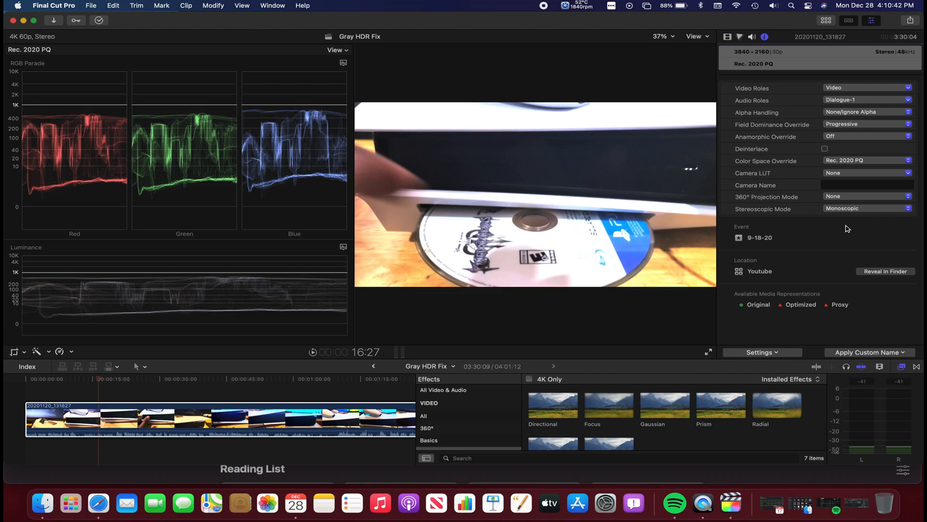
{"action": "mouse_move", "coordinate": [872, 156]}
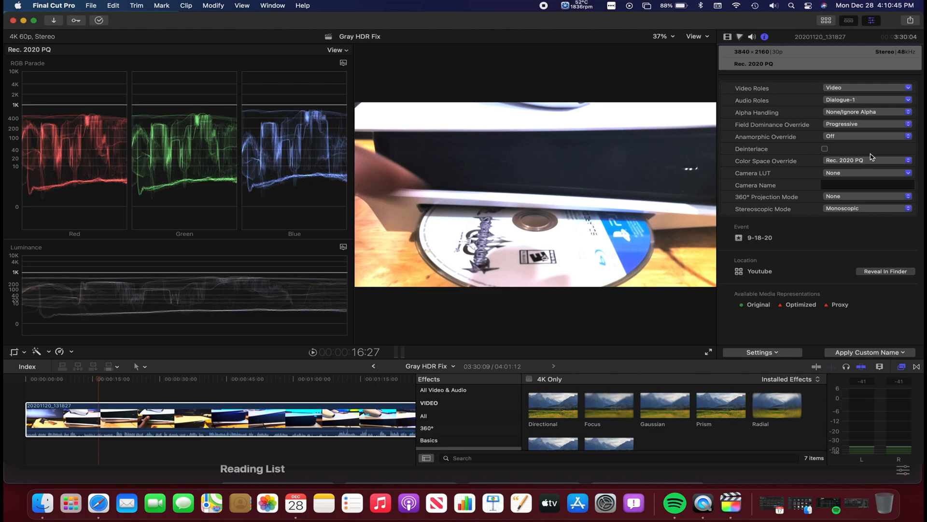
Step: Return the clip's Color Space Override to Off for comparison
{"action": "left_click", "coordinate": [866, 160]}
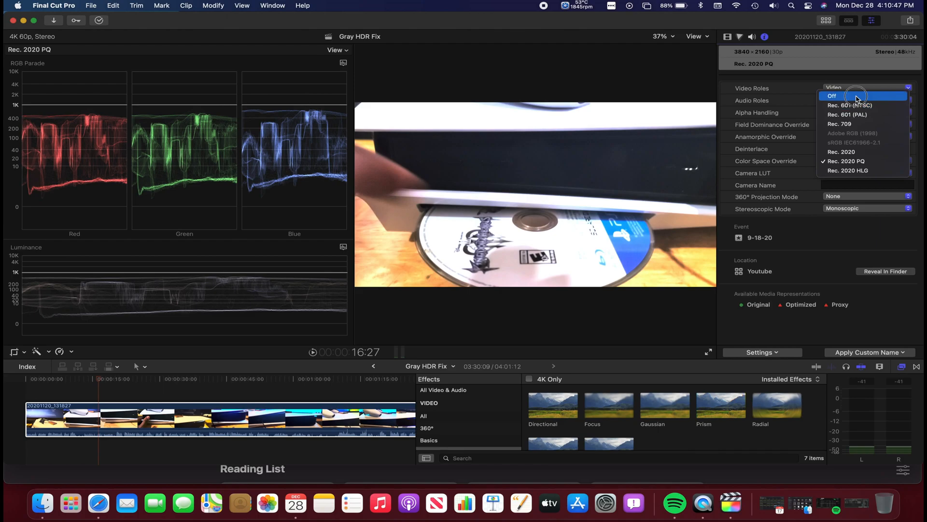
{"action": "left_click", "coordinate": [832, 96]}
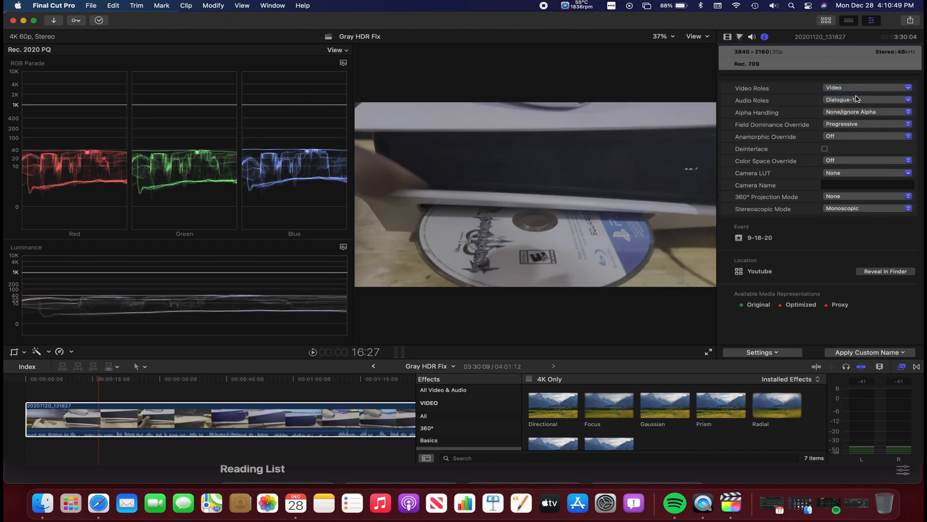
{"action": "mouse_move", "coordinate": [520, 212]}
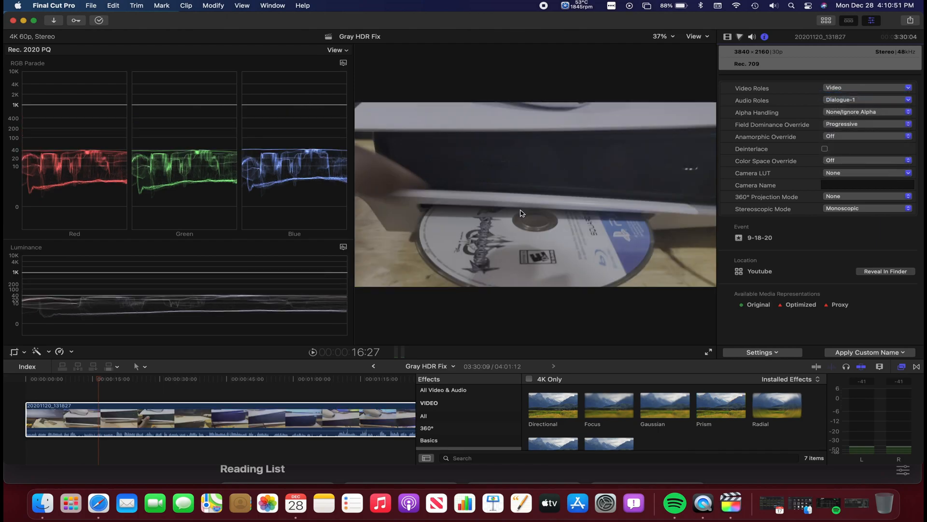